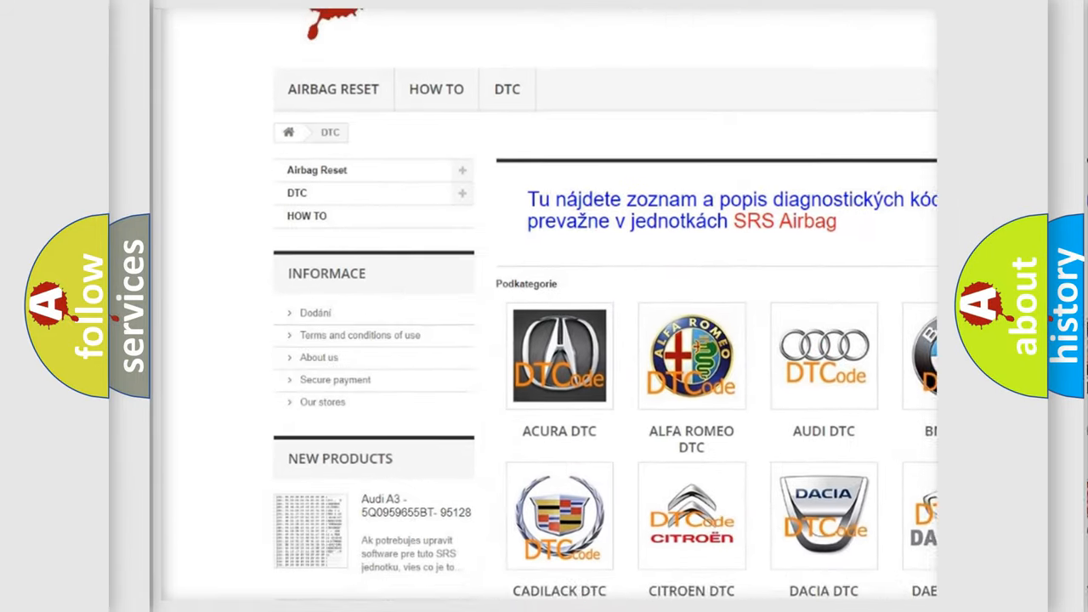
scroll("down", 3)
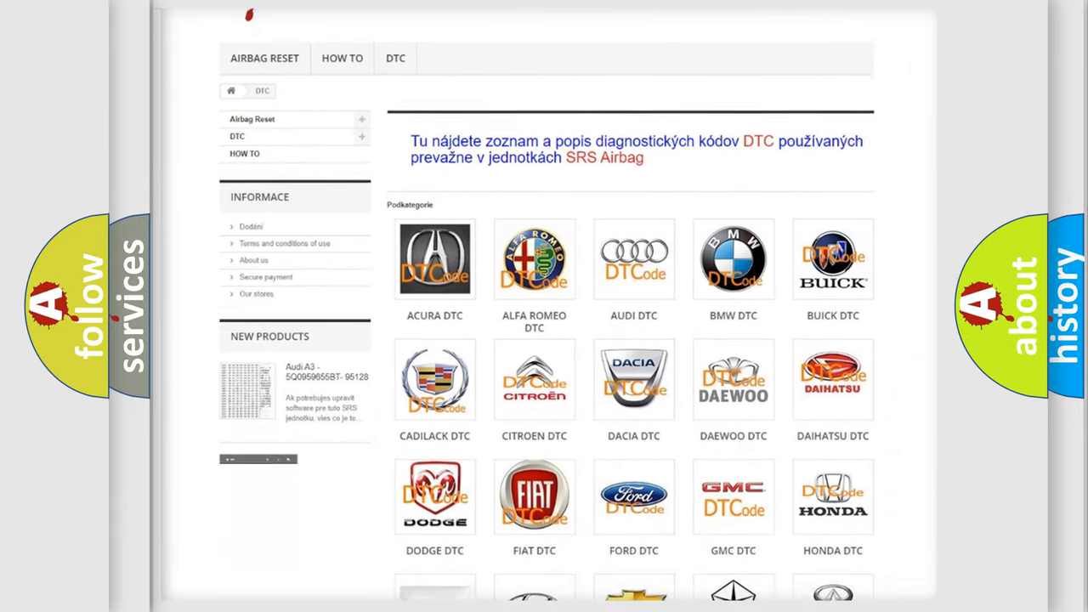
scroll("down", 3)
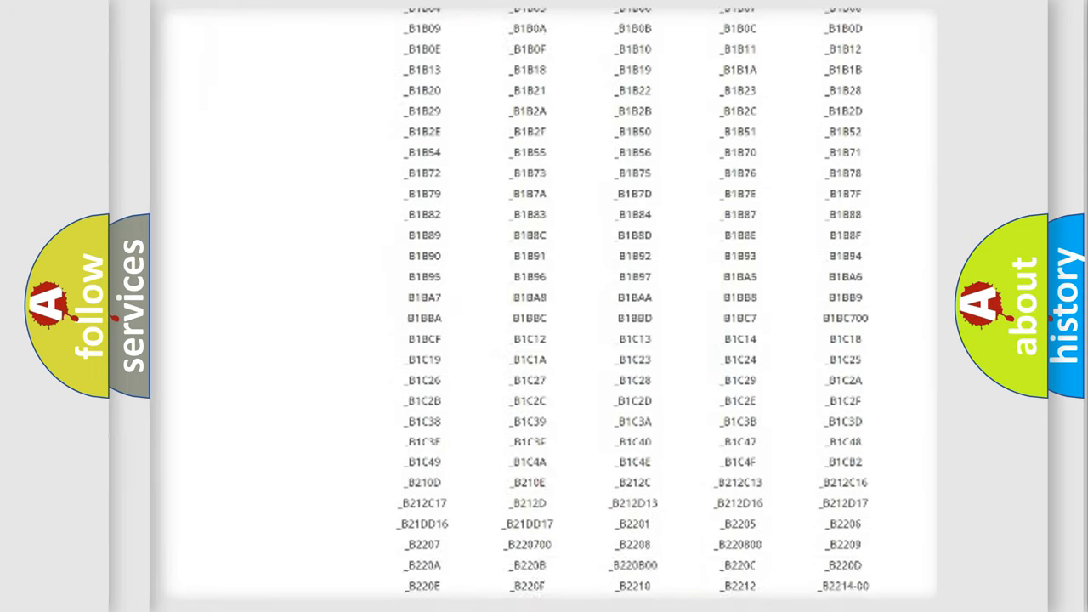
scroll("down", 3)
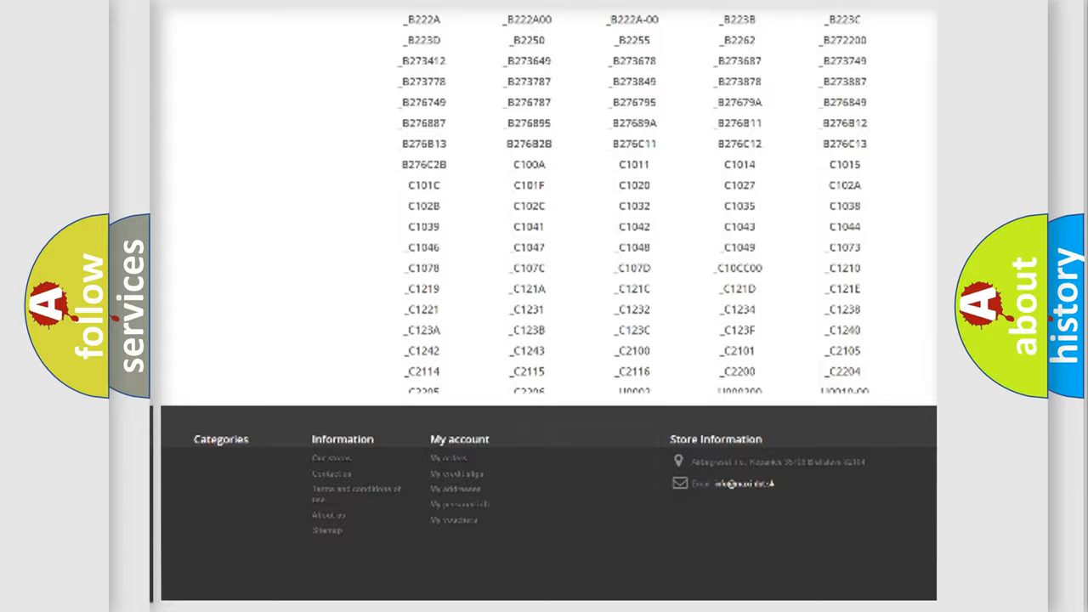
scroll("up", 3)
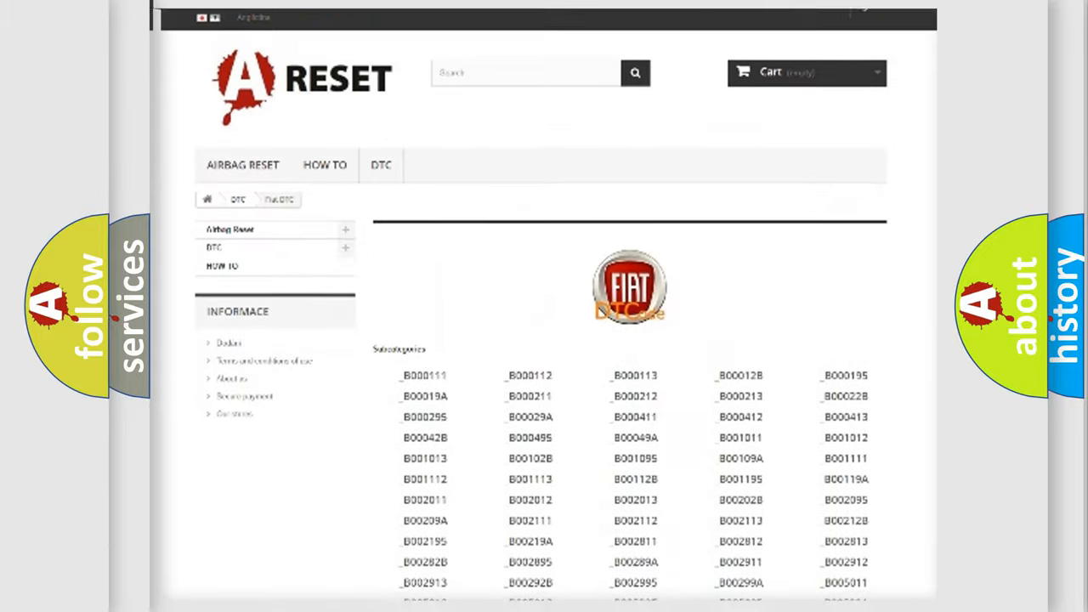
scroll("up", 3)
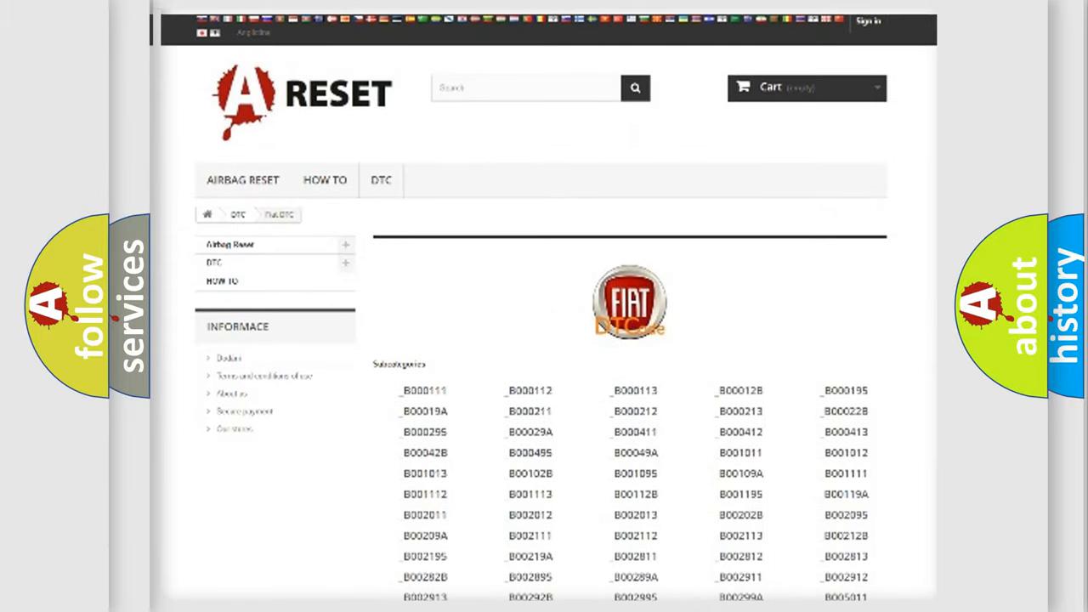